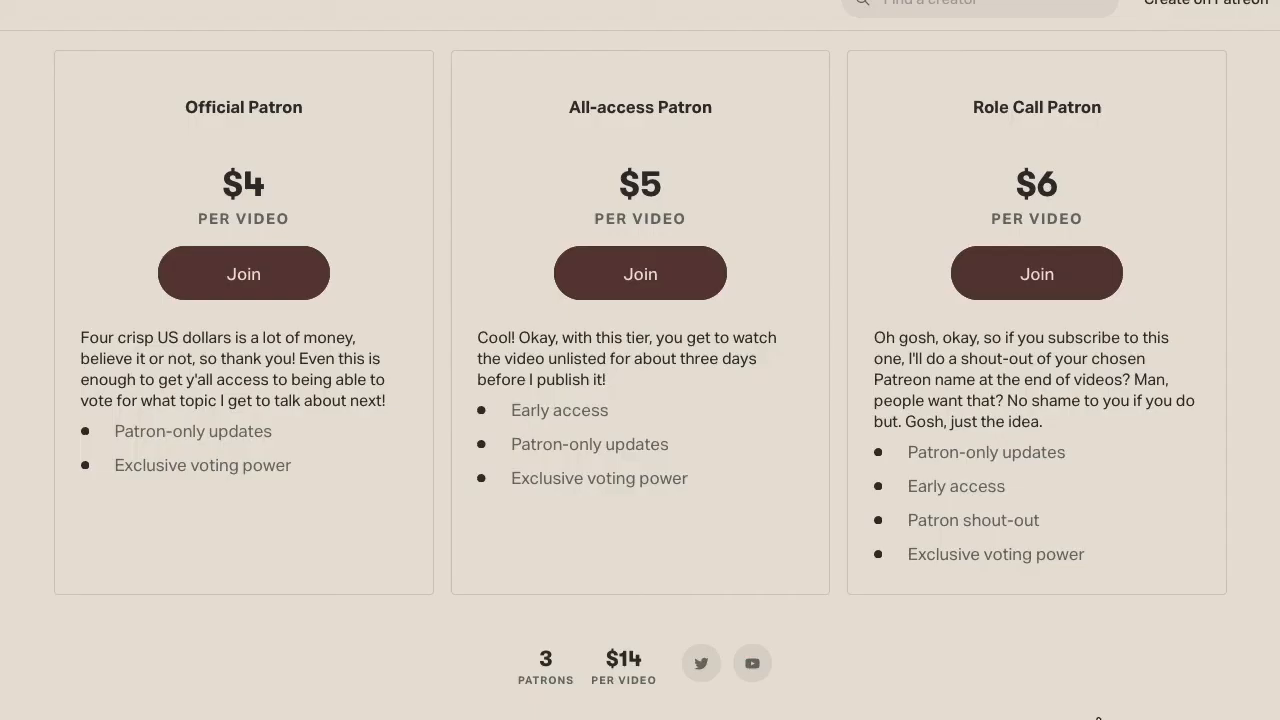
scroll(down, 3)
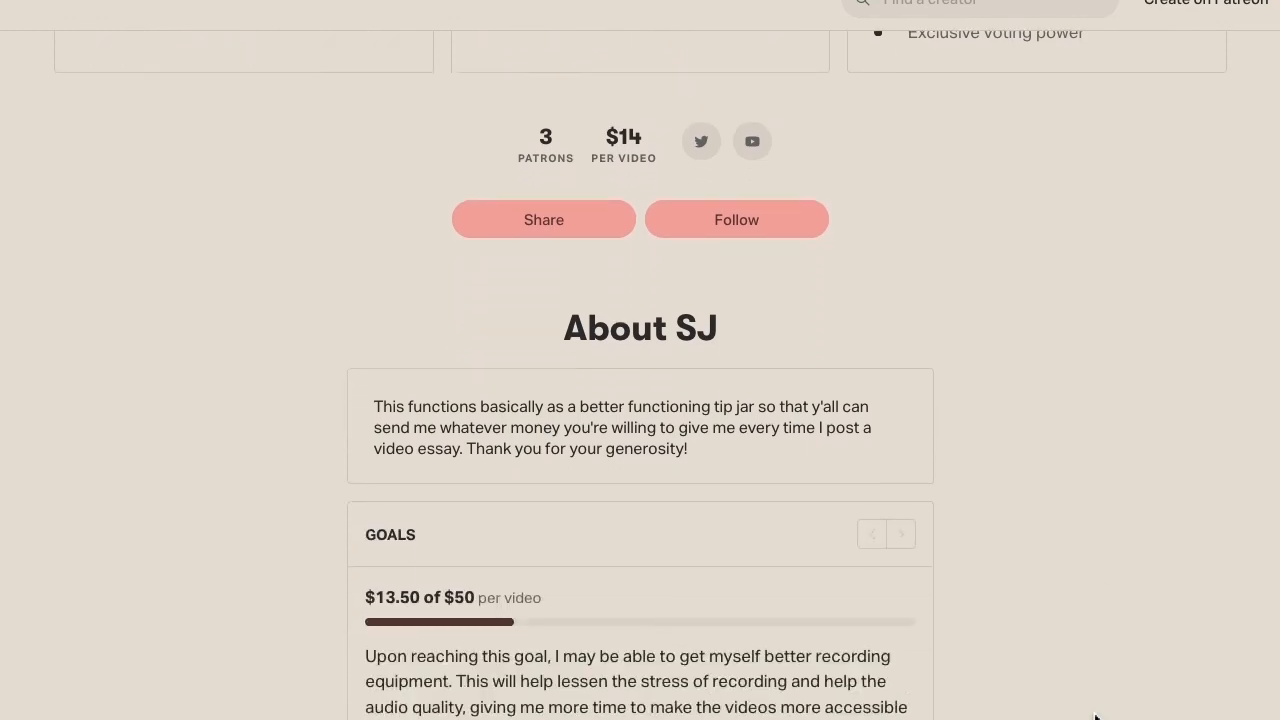